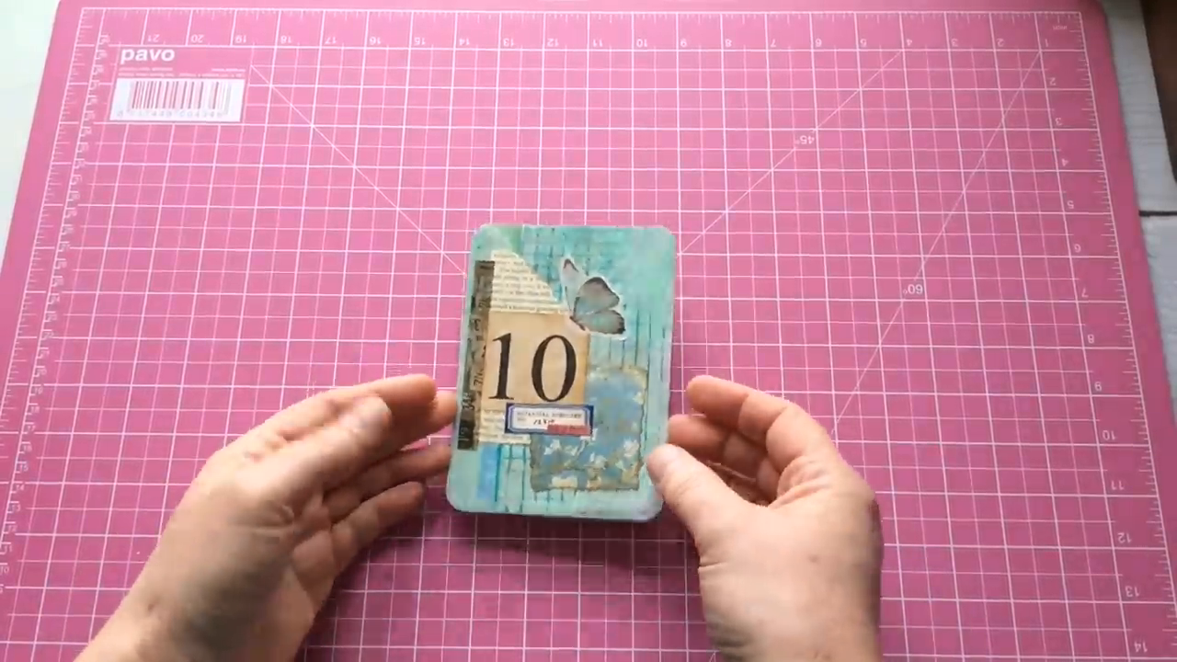
{"action": "left_click_drag", "start_coordinate": [570, 368], "coordinate": [919, 175]}
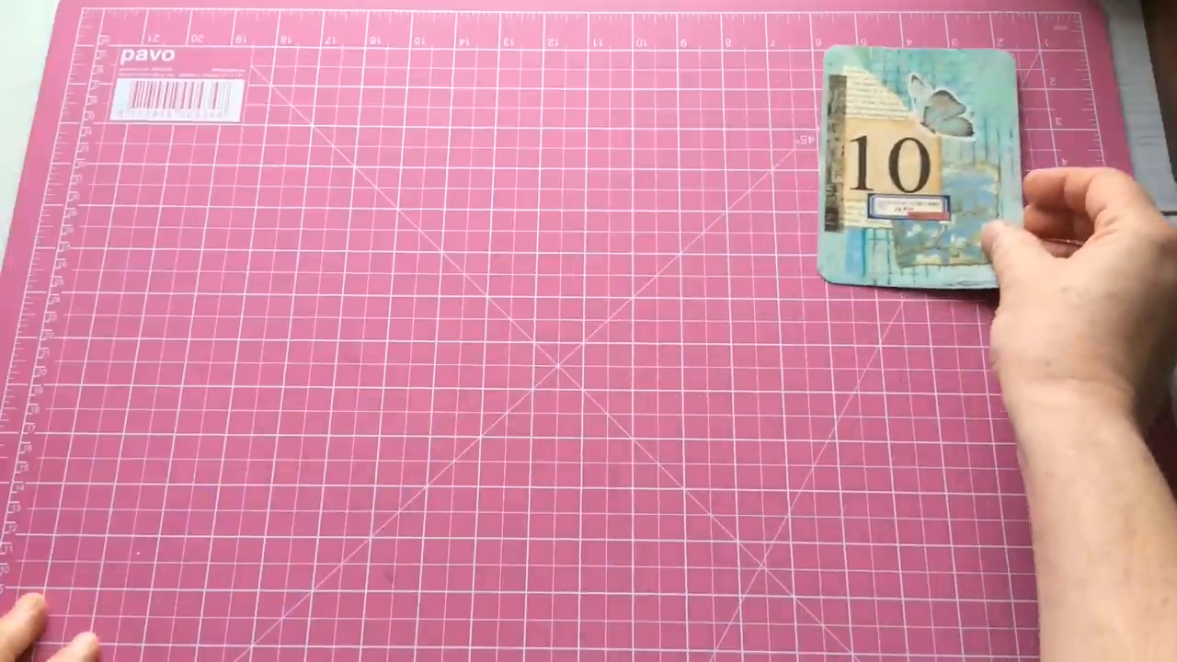